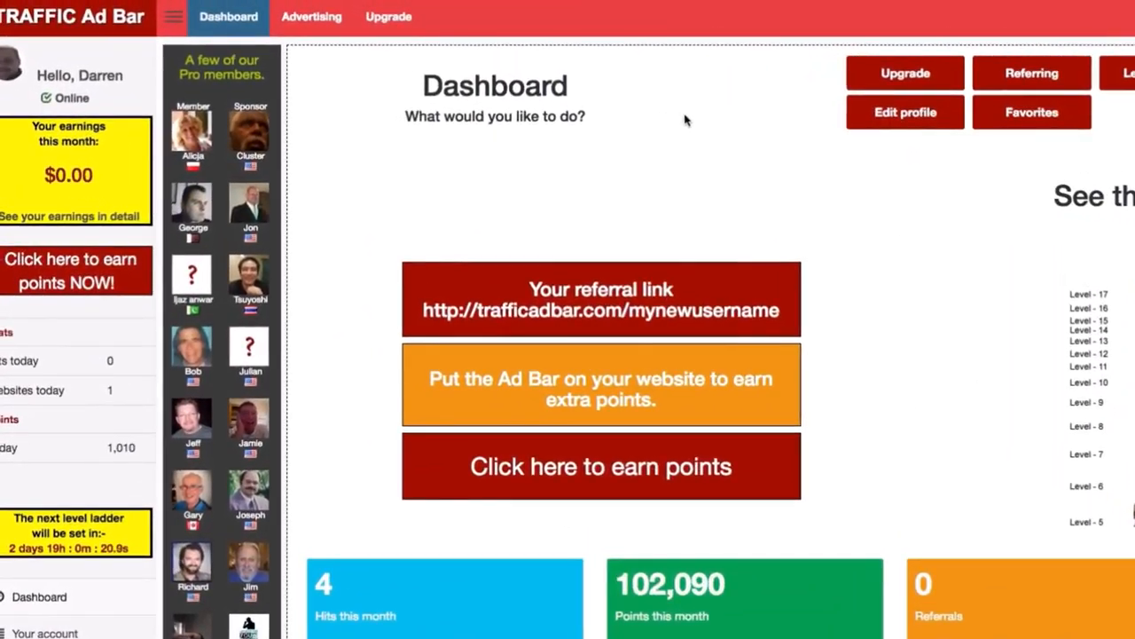
pyautogui.moveTo(312, 22)
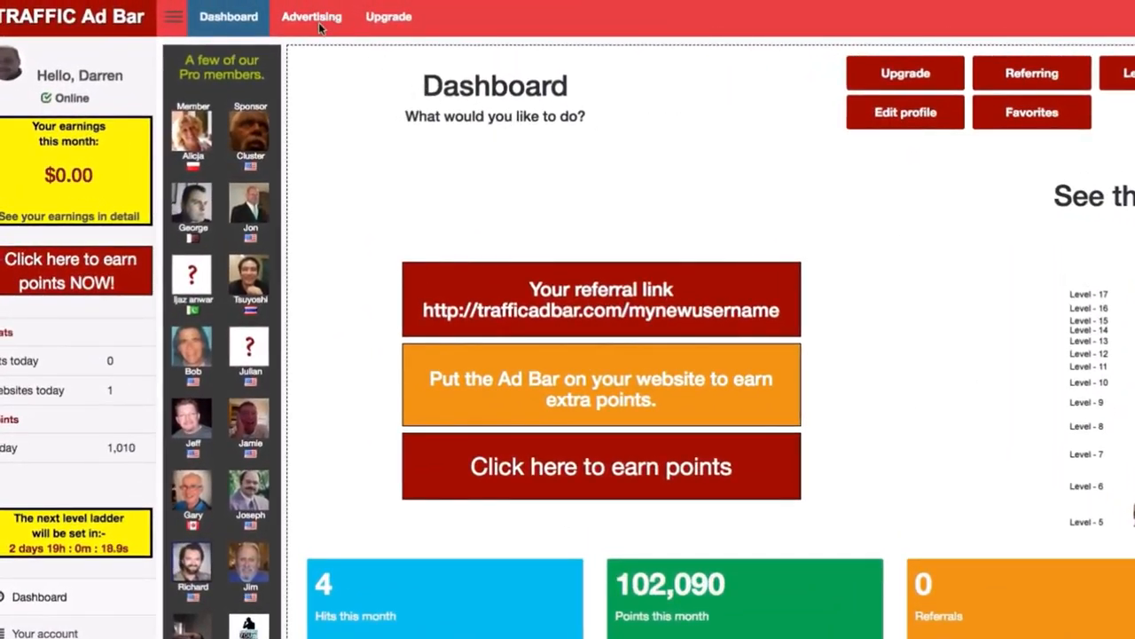
pyautogui.click(312, 16)
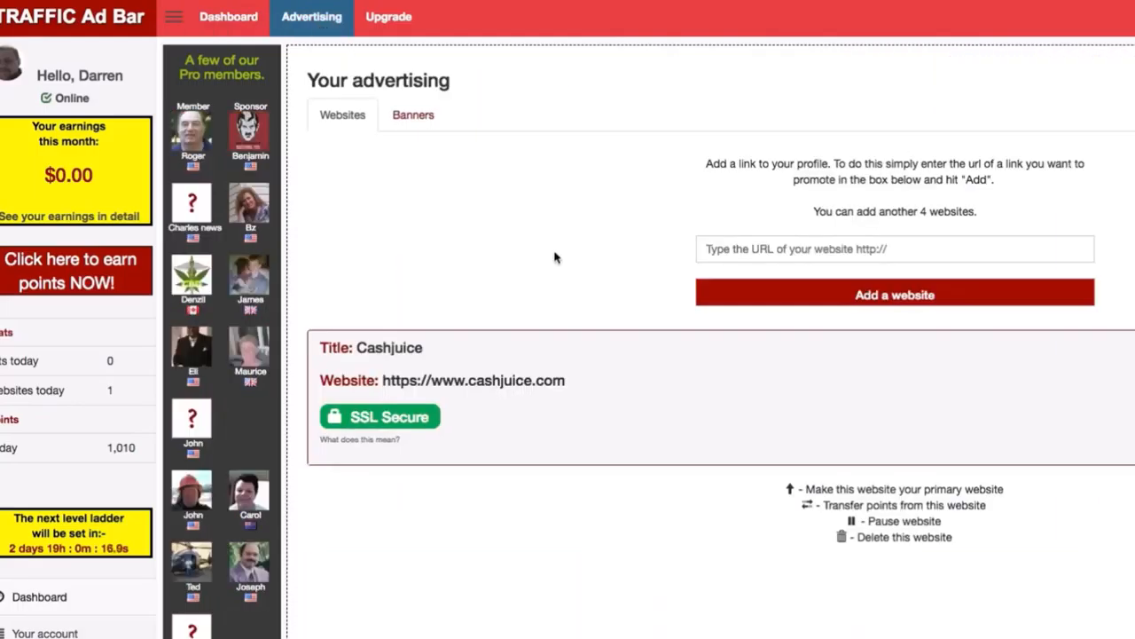
pyautogui.moveTo(617, 291)
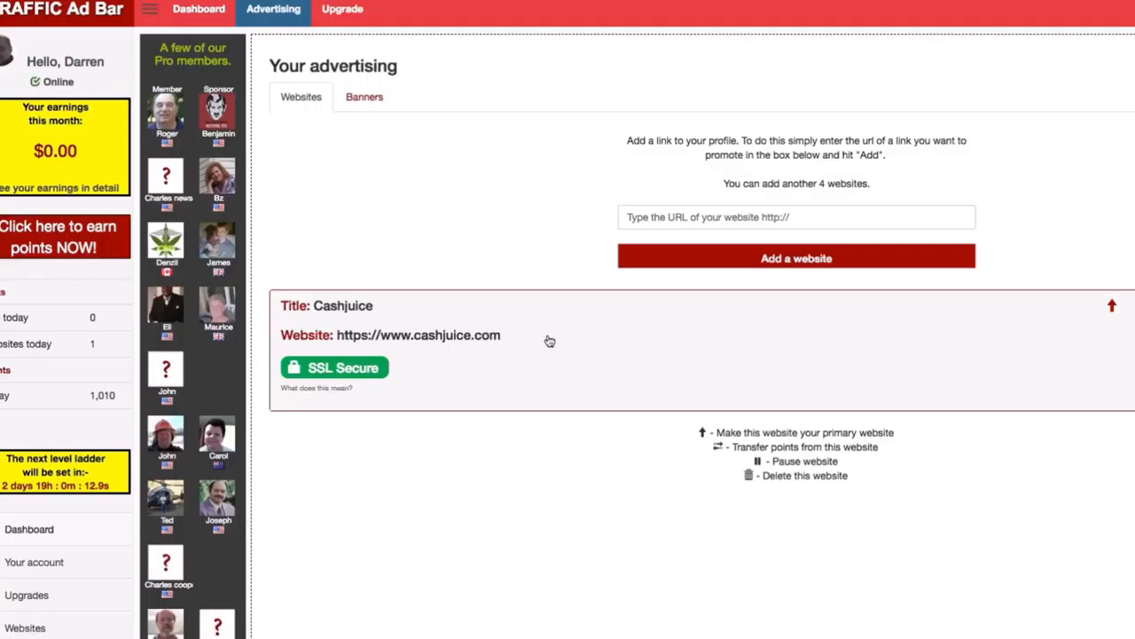
pyautogui.scroll(-3)
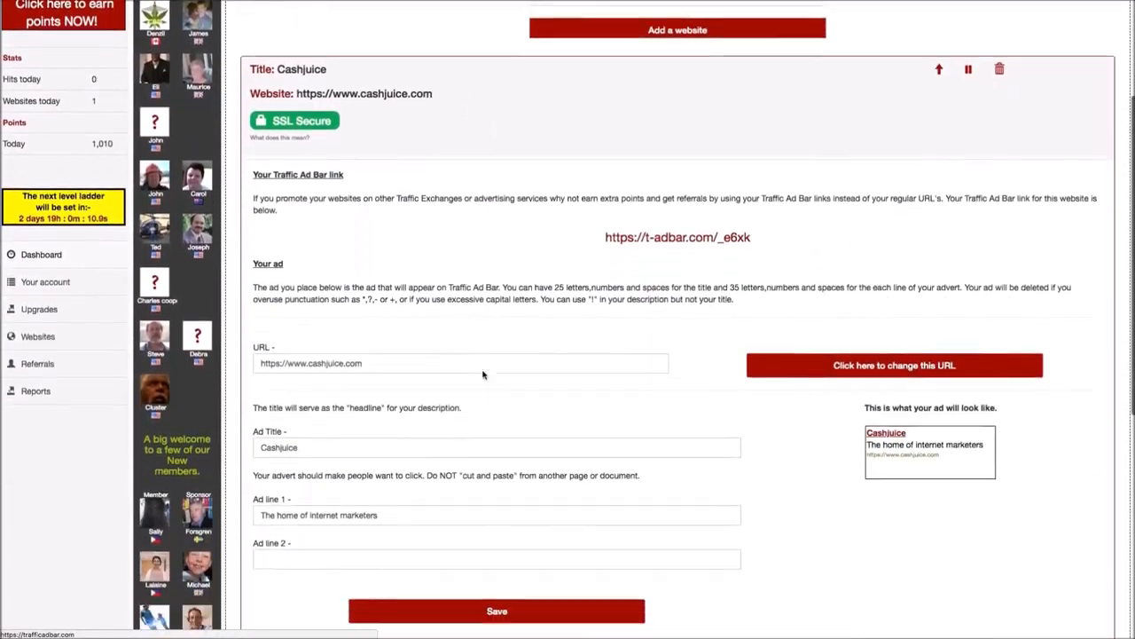
pyautogui.scroll(-3)
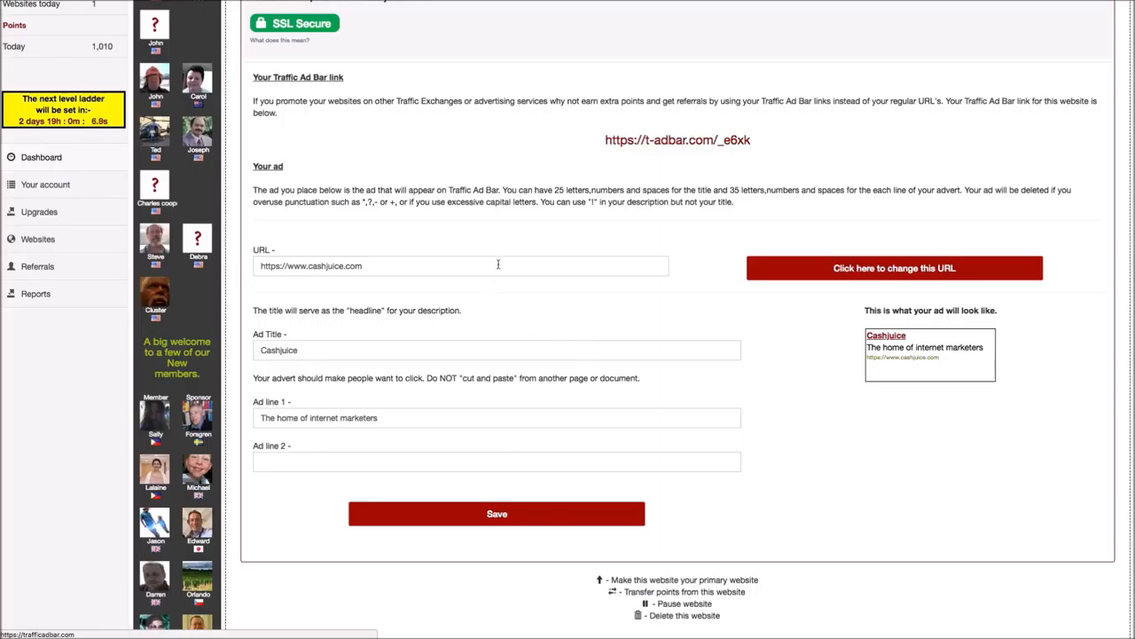
pyautogui.tripleClick(461, 266)
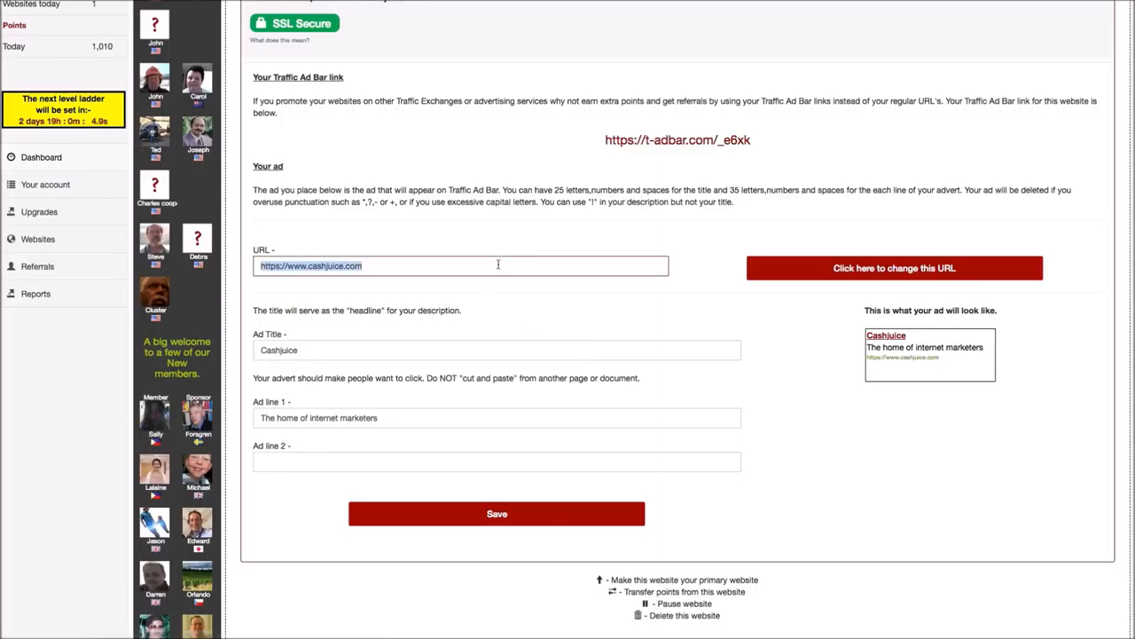
pyautogui.click(894, 268)
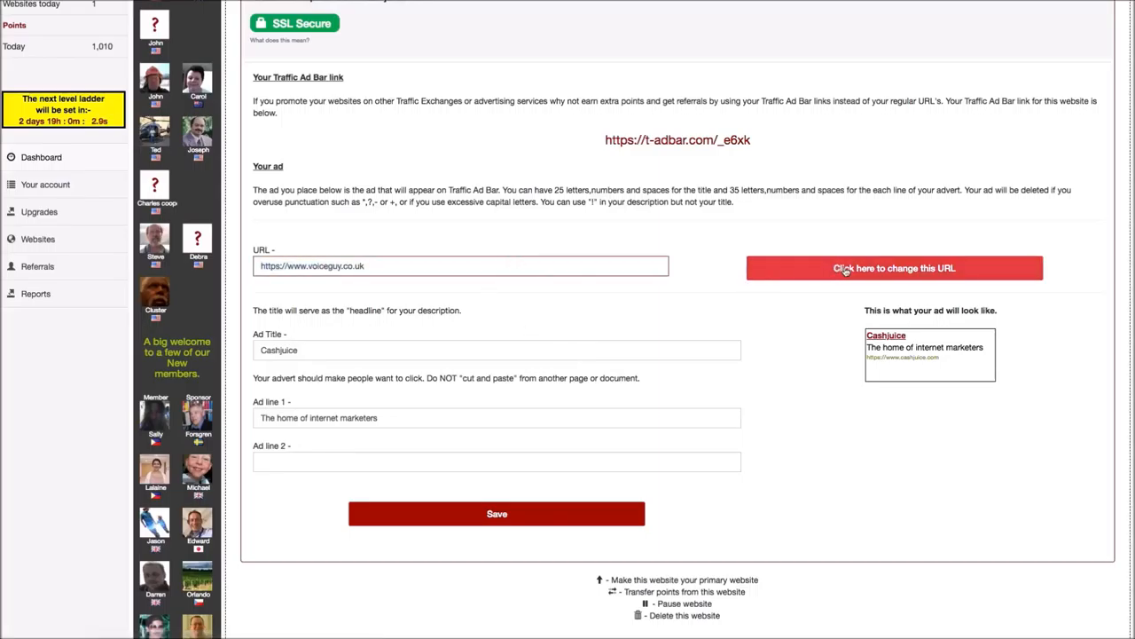
pyautogui.click(894, 268)
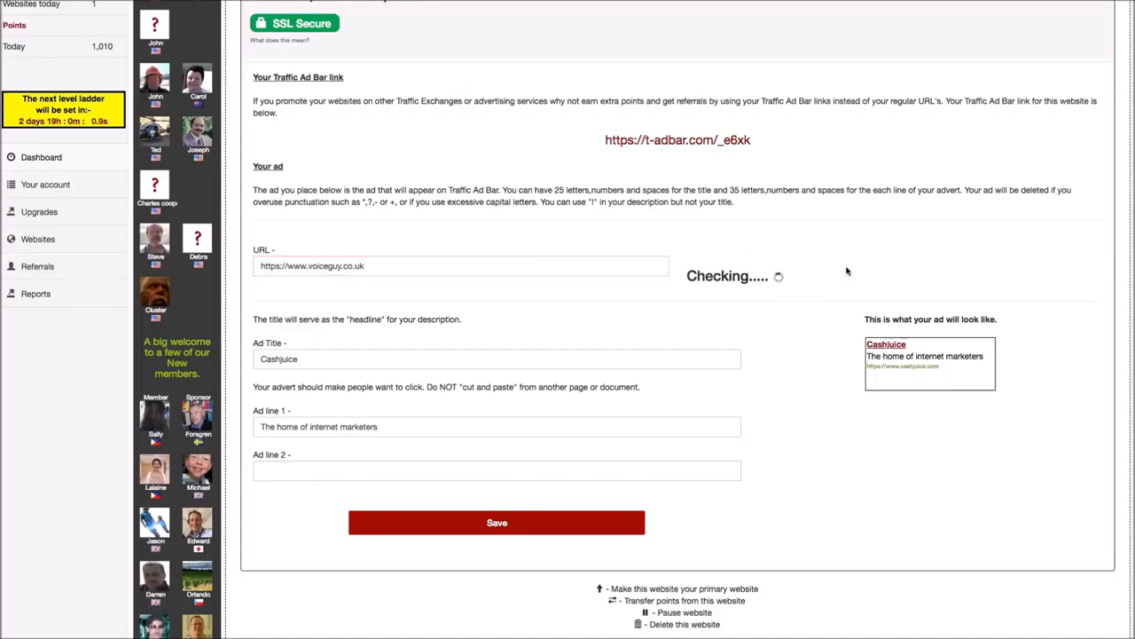
pyautogui.click(497, 522)
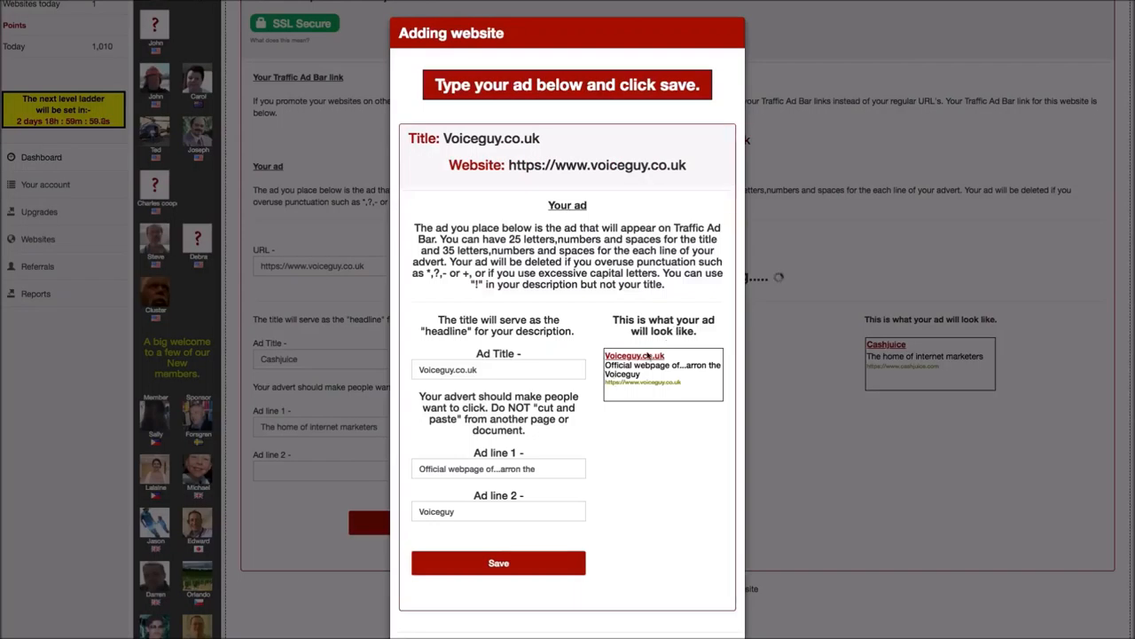
# - Reword the Voiceguy ad's first line and save the voiceguy.co.uk ad
pyautogui.click(497, 469)
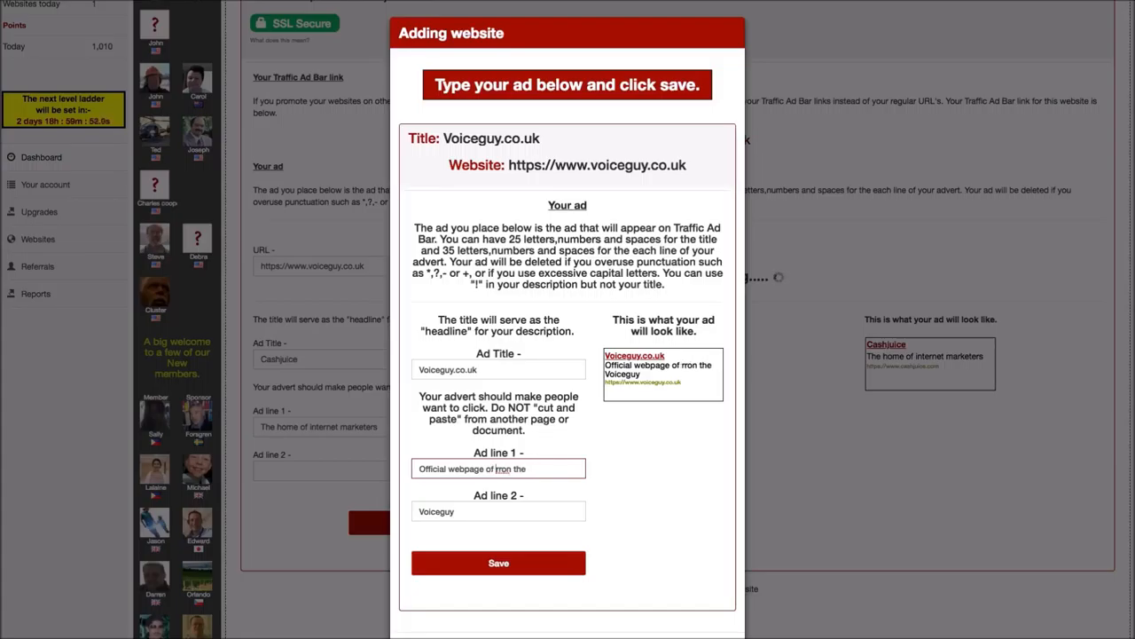
pyautogui.click(499, 562)
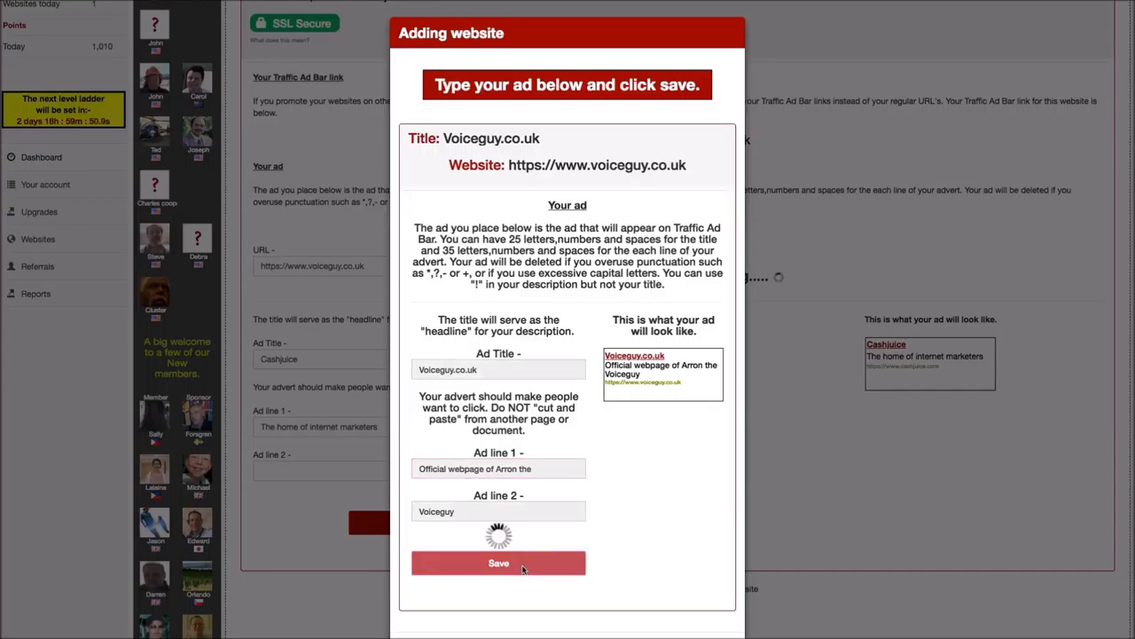
pyautogui.click(498, 563)
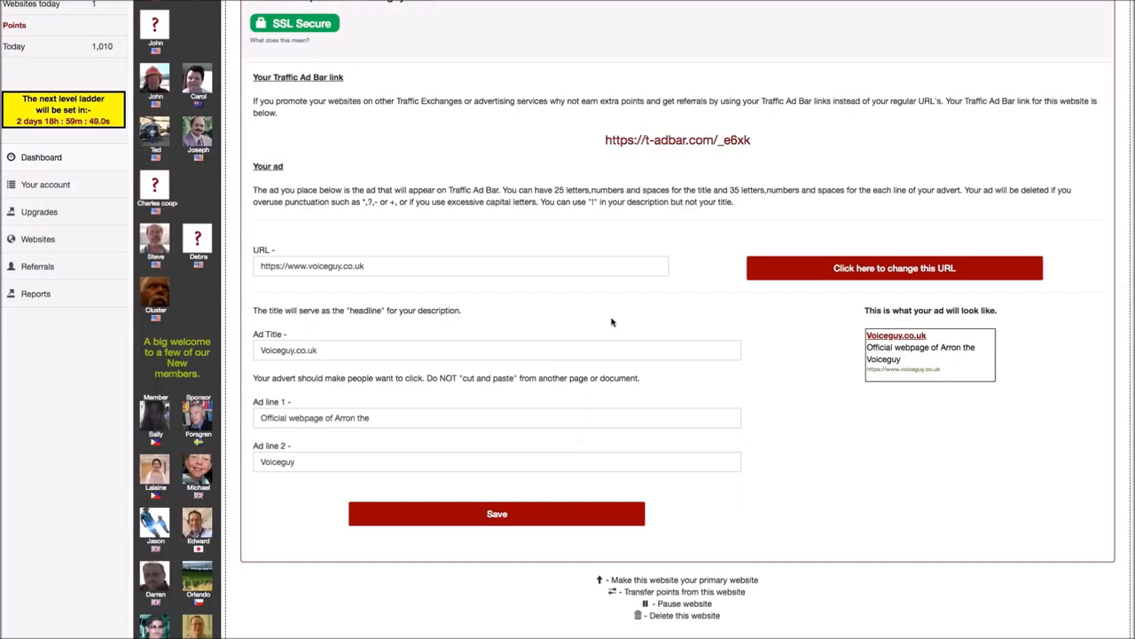
pyautogui.click(497, 513)
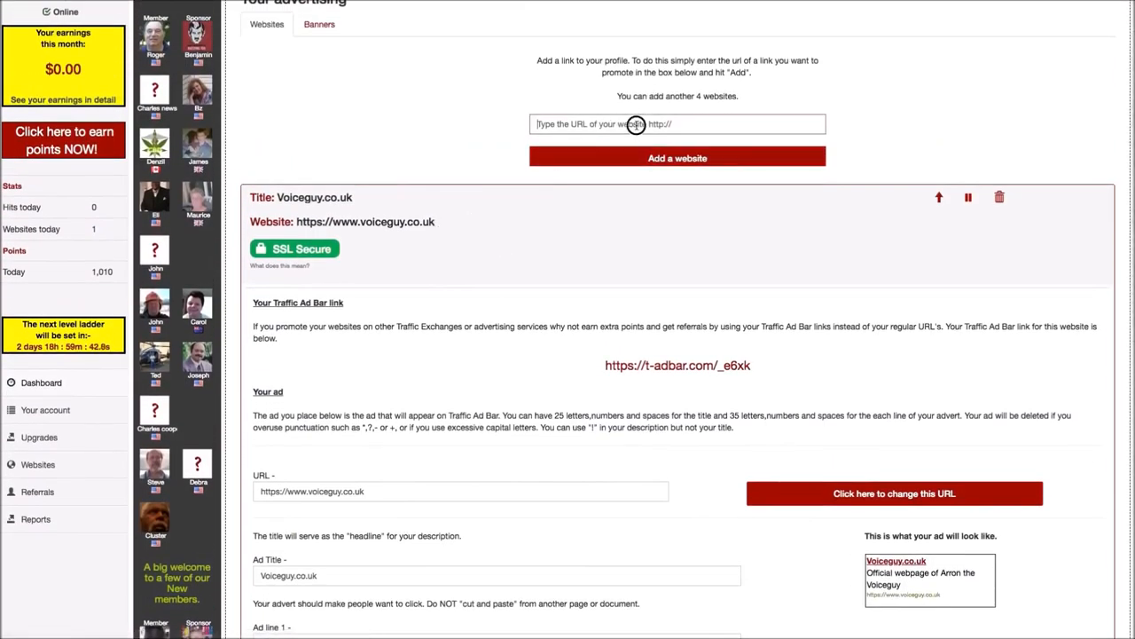
pyautogui.write('www')
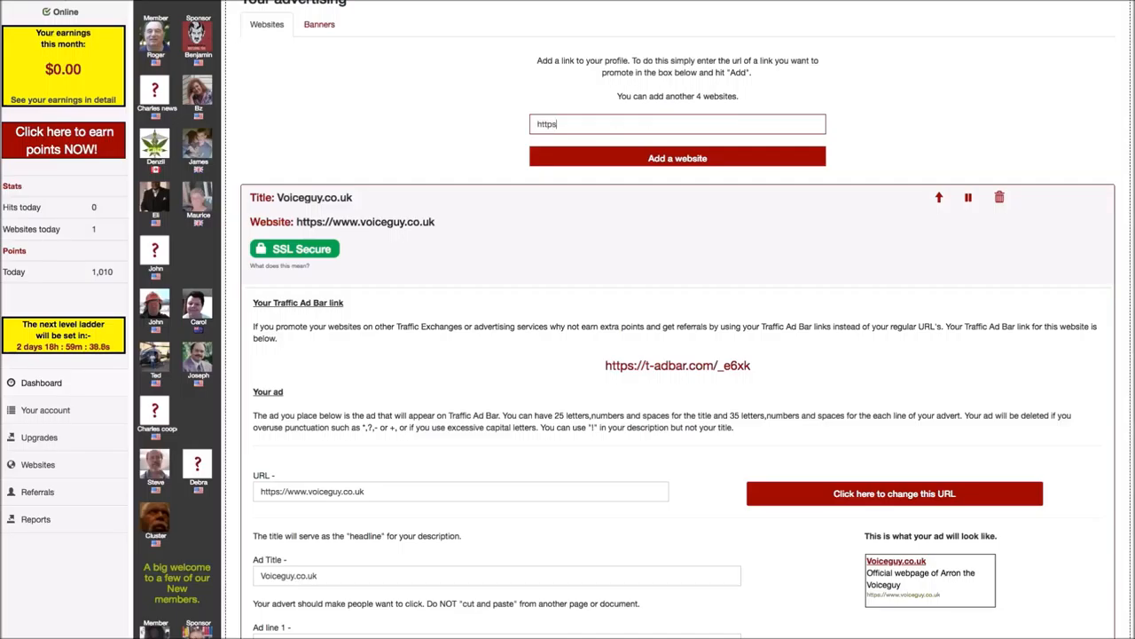
pyautogui.write('://www.casshjuice')
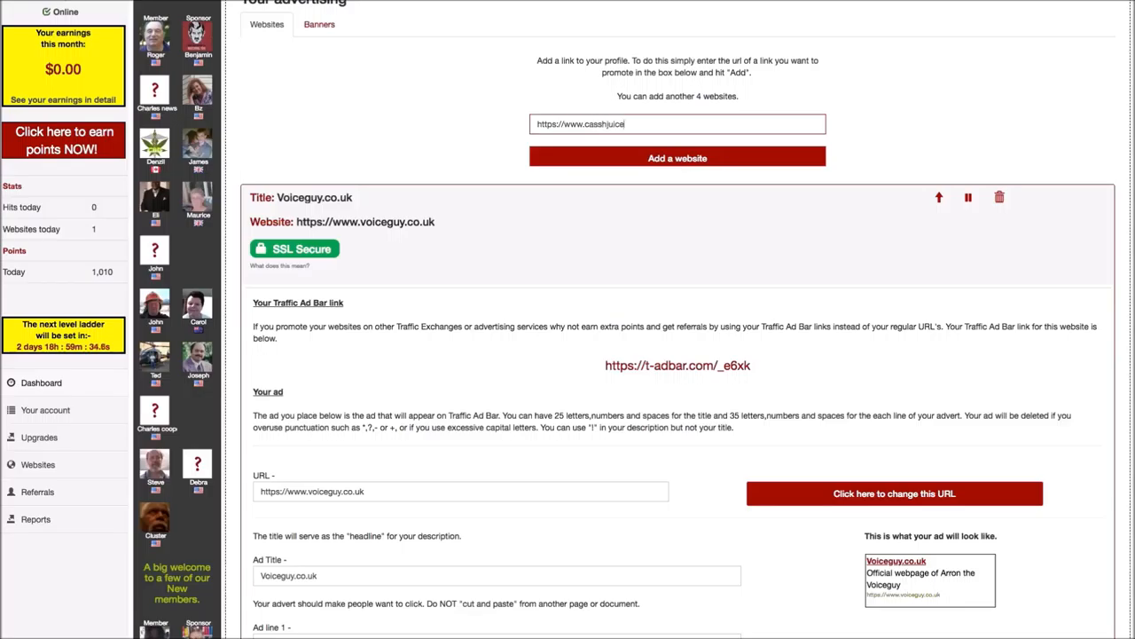
pyautogui.click(678, 156)
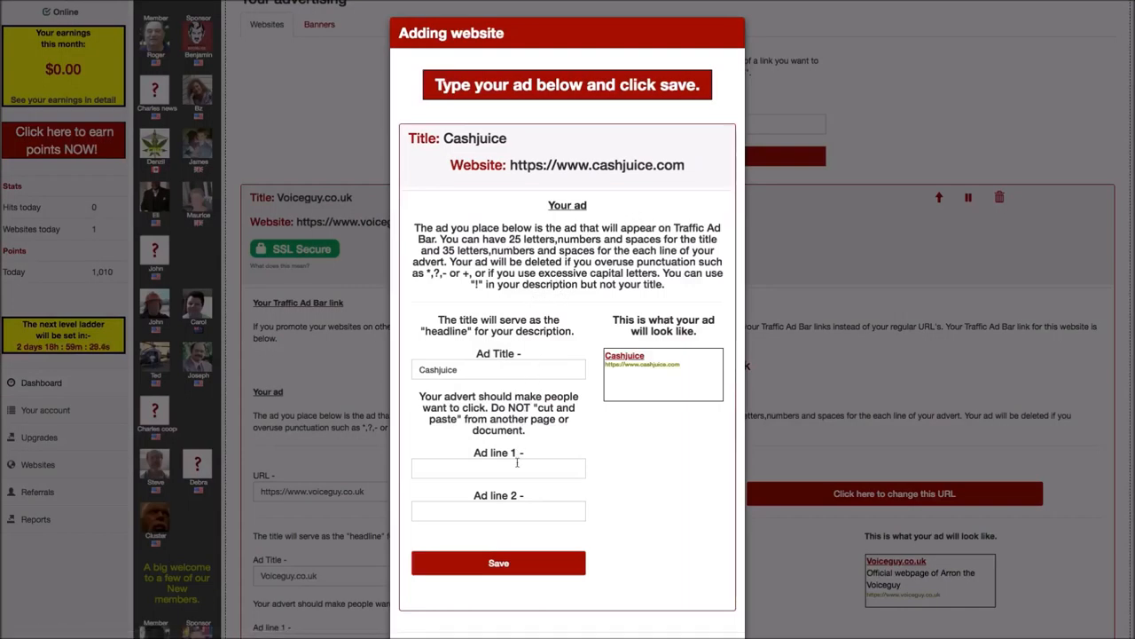
# - Write 'The home of internet marketers' as the Cashjuice ad's first line
pyautogui.click(497, 468)
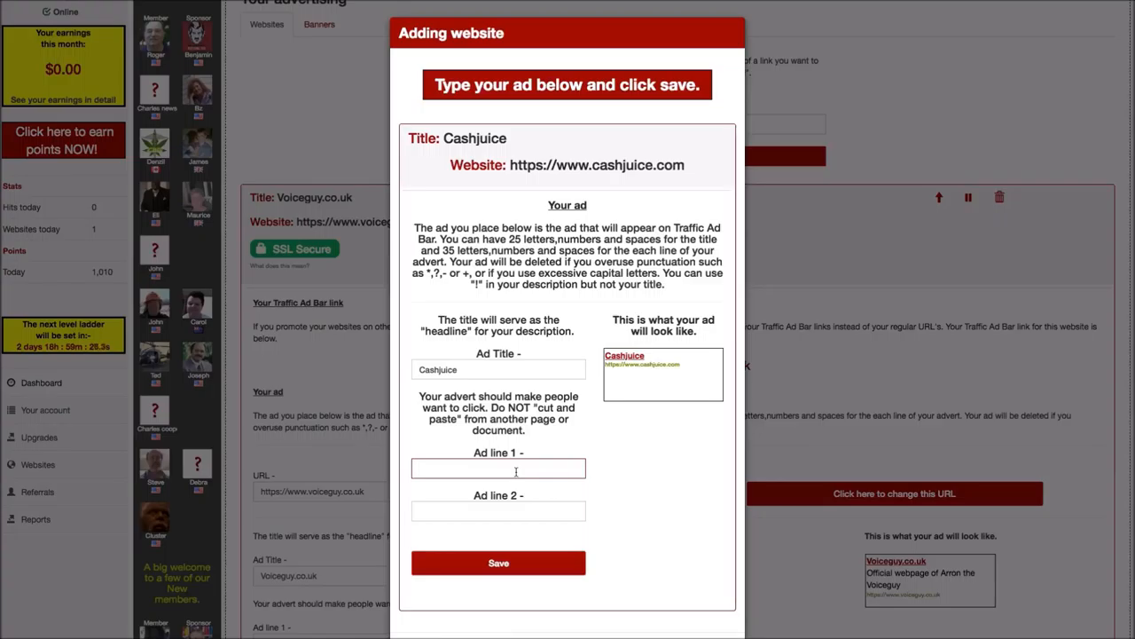
pyautogui.write('The home of internet')
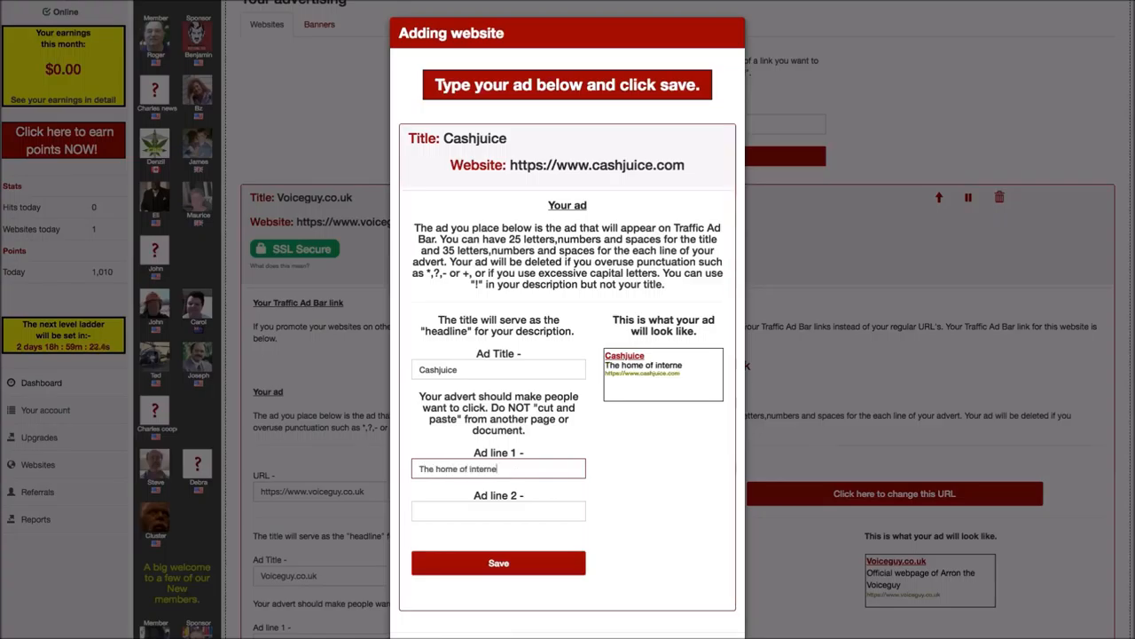
pyautogui.write('marketers')
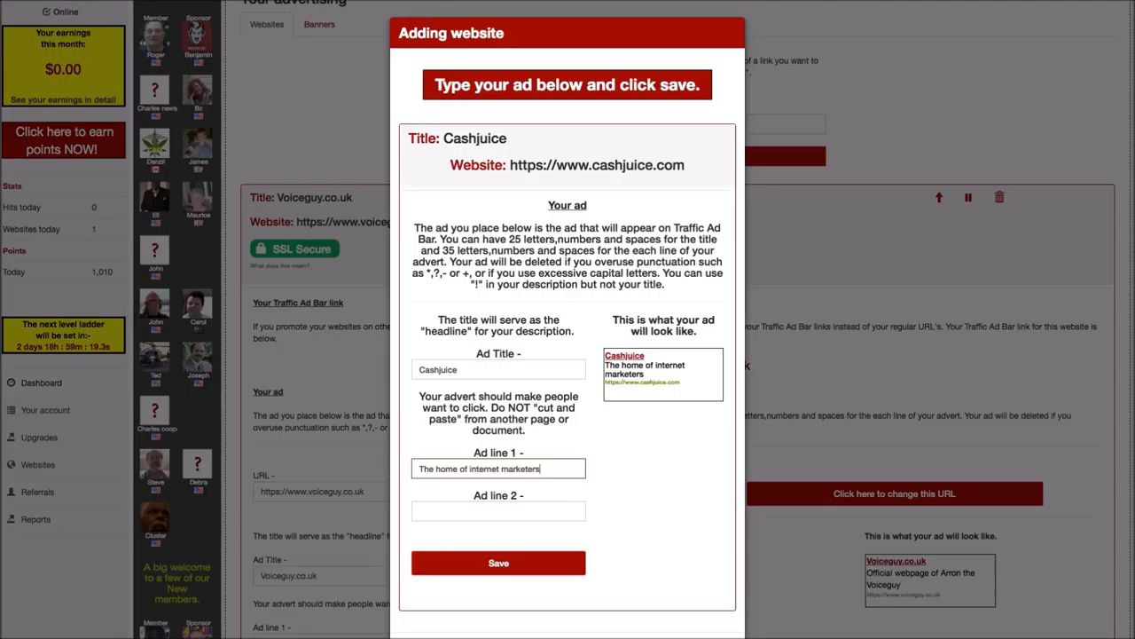